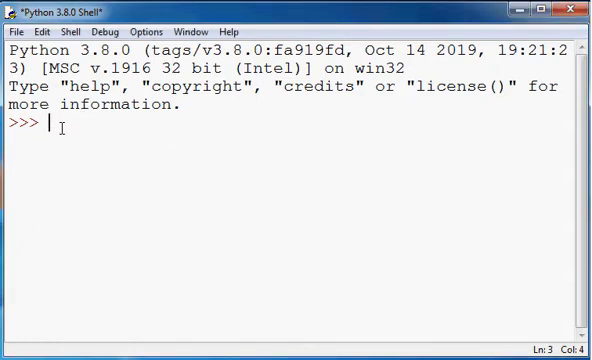
Step: Enter the header def fibonacci(): and move to an indented body line
{"action": "type", "text": "def"}
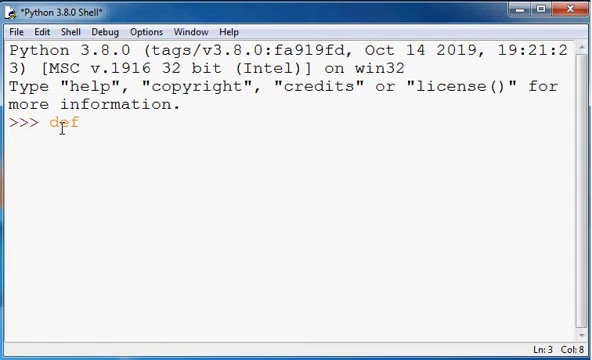
{"action": "type", "text": "fi"}
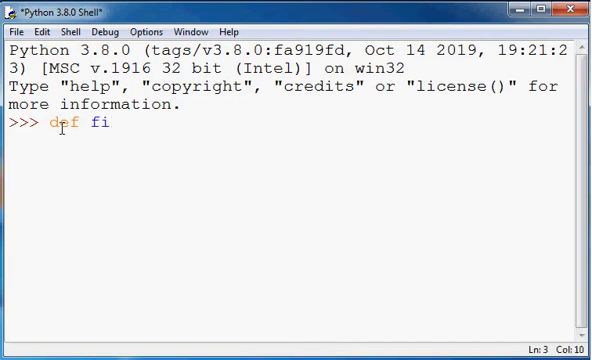
{"action": "type", "text": "bonacci"}
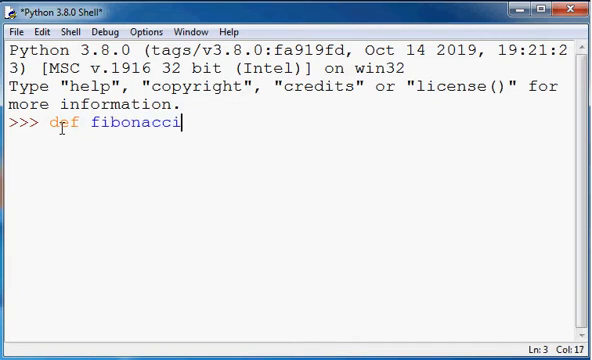
{"action": "type", "text": "()"}
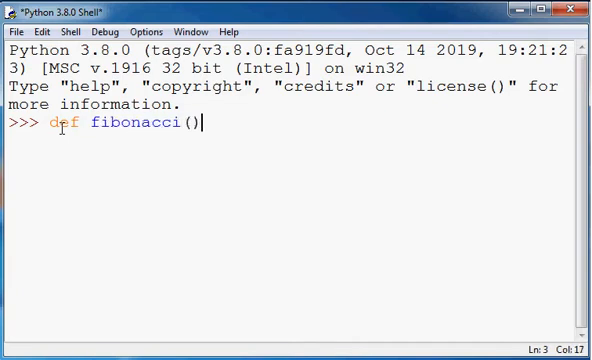
{"action": "type", "text": ":"}
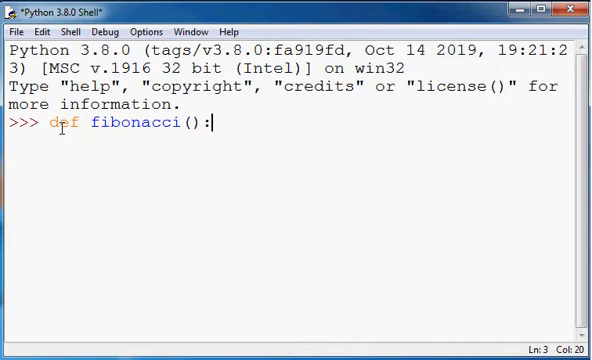
{"action": "key", "text": "enter"}
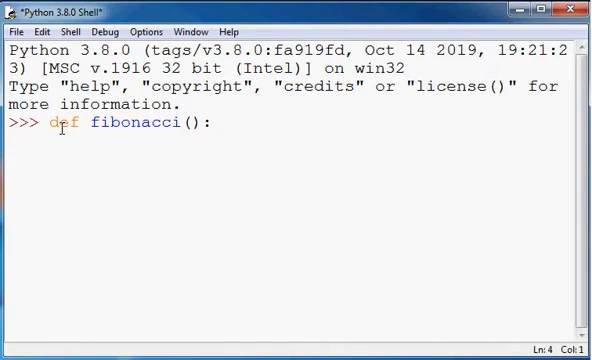
{"action": "key", "text": "enter"}
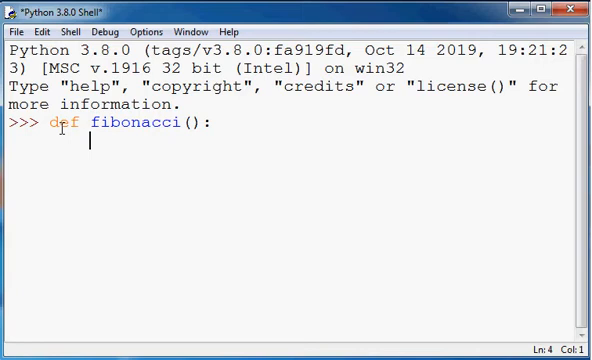
Step: Write the body line ans = [1,1] as the starting list
{"action": "type", "text": "an"}
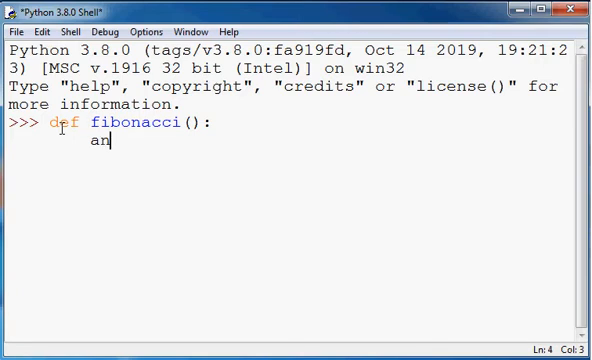
{"action": "type", "text": "s"}
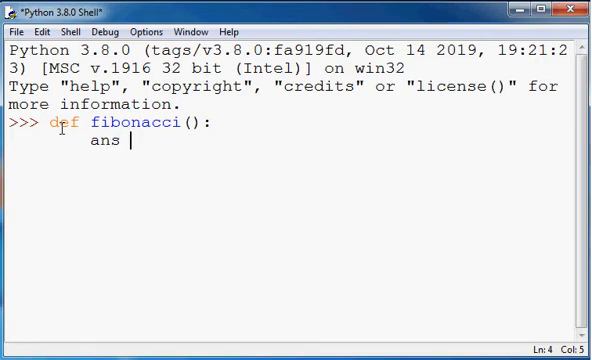
{"action": "type", "text": "="}
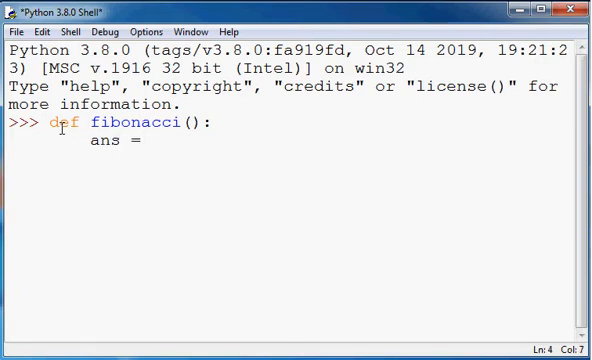
{"action": "type", "text": "["}
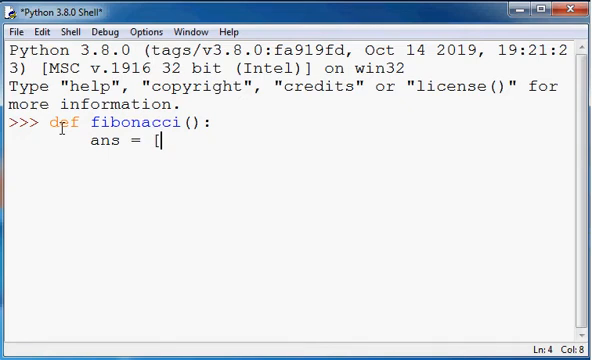
{"action": "type", "text": "1,"}
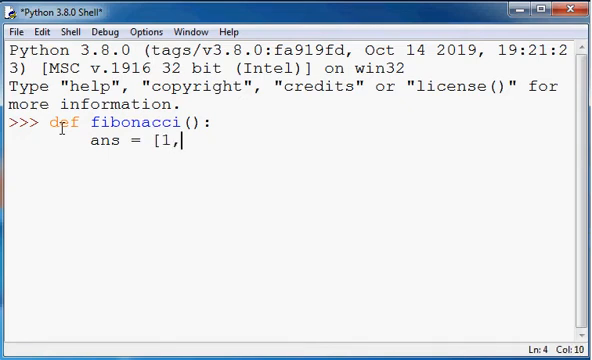
{"action": "type", "text": "1"}
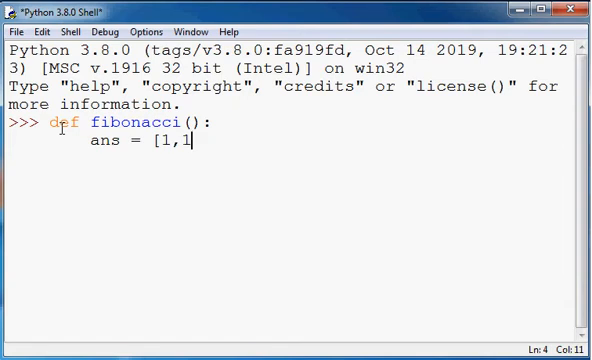
{"action": "type", "text": "1"}
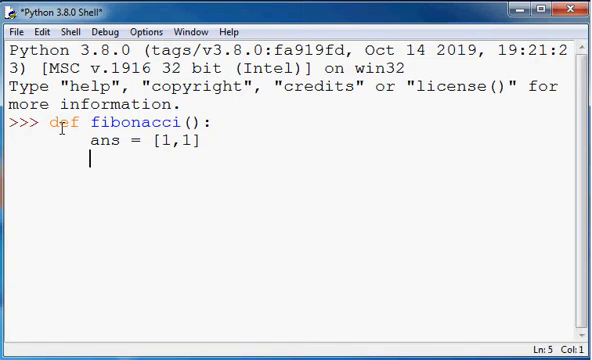
Step: Add for i in range(10): and begin its body with ans.append(
{"action": "type", "text": "for"}
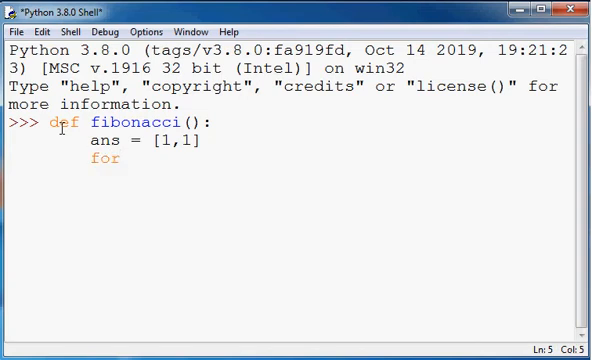
{"action": "type", "text": "i in"}
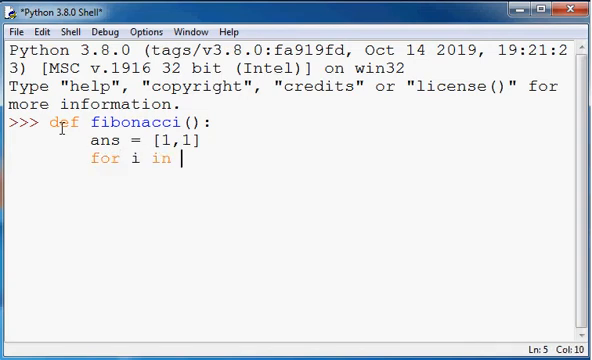
{"action": "type", "text": "range("}
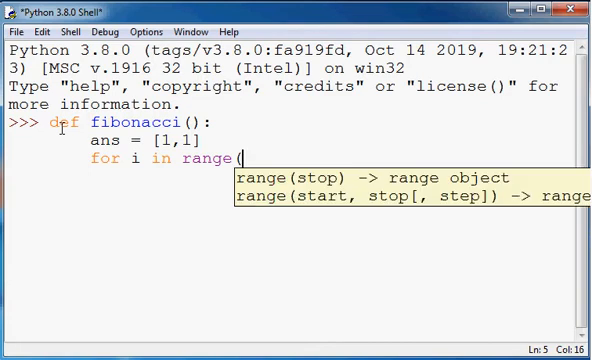
{"action": "type", "text": "10):"}
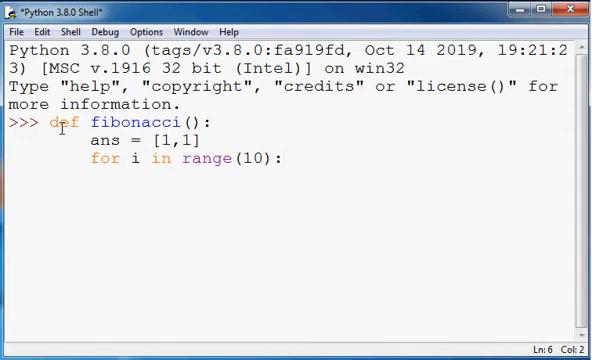
{"action": "key", "text": "Return"}
{"action": "type", "text": "ans."}
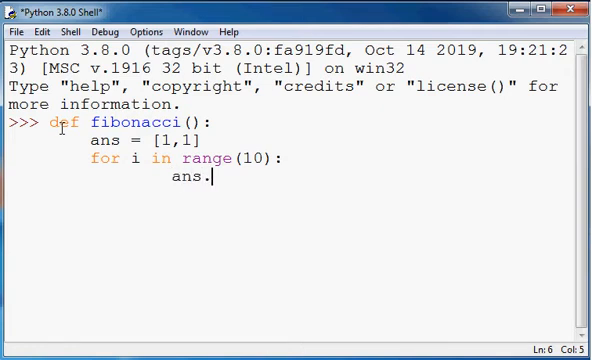
{"action": "type", "text": "append("}
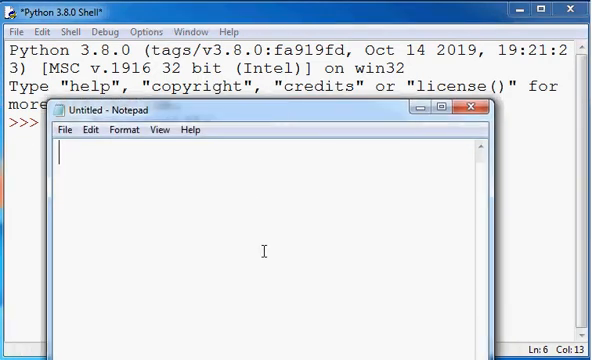
Step: Jot the scratch sequence 1, 1, in Notepad and select the second 1
{"action": "type", "text": "1,"}
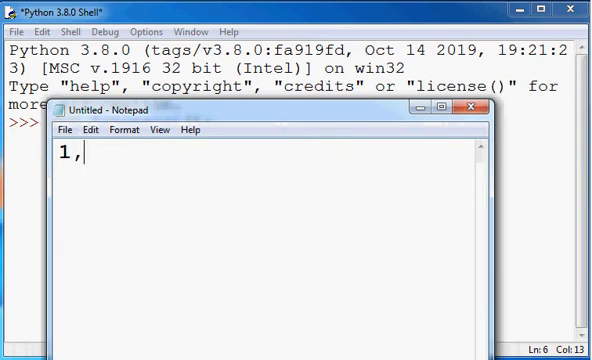
{"action": "type", "text": "1"}
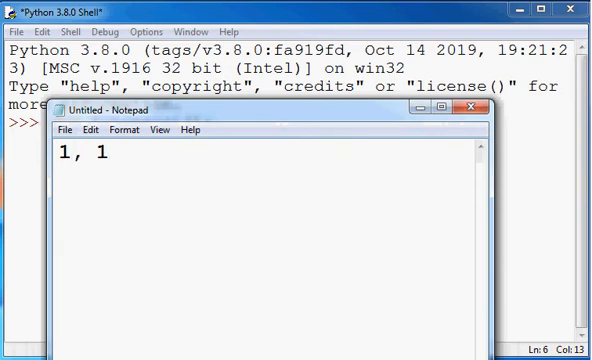
{"action": "type", "text": ","}
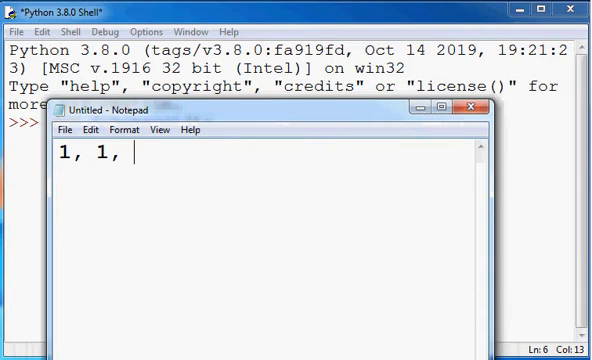
{"action": "mouse_move", "coordinate": [128, 284]}
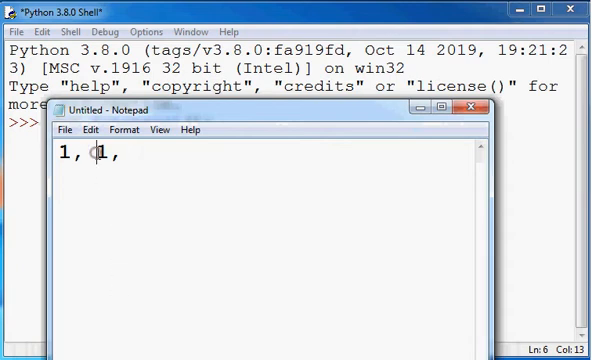
{"action": "double_click", "coordinate": [100, 156]}
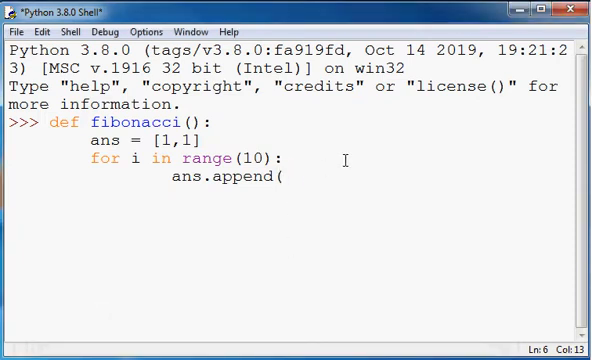
Step: Complete the append argument as ans[-1]+ans[-2]) and end the loop line
{"action": "type", "text": "an"}
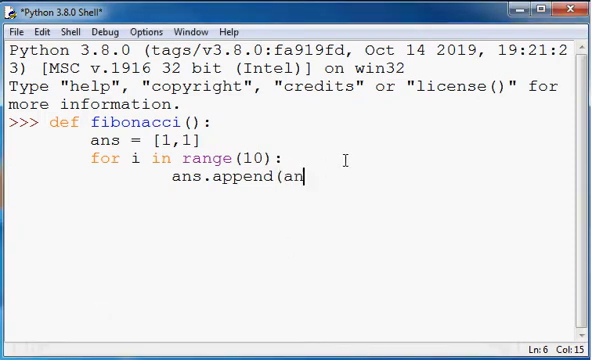
{"action": "type", "text": "s"}
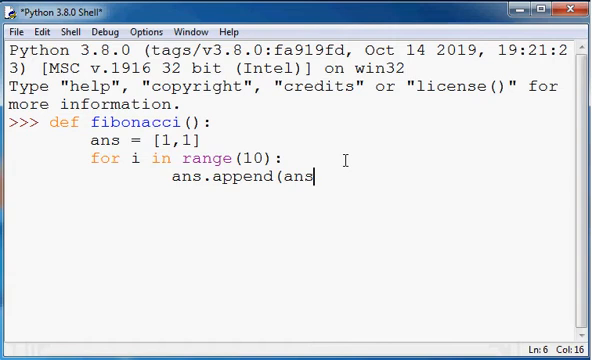
{"action": "type", "text": "["}
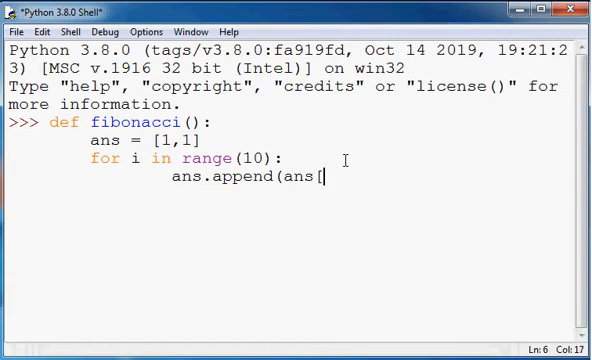
{"action": "type", "text": "-"}
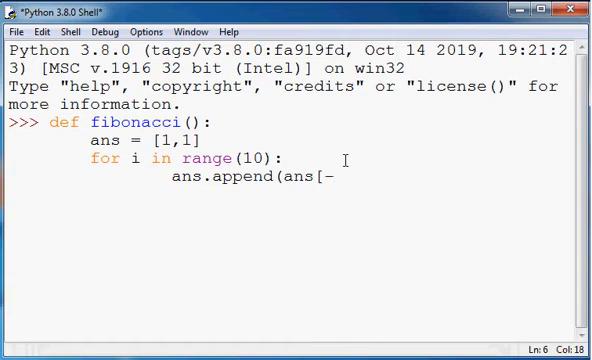
{"action": "type", "text": "1"}
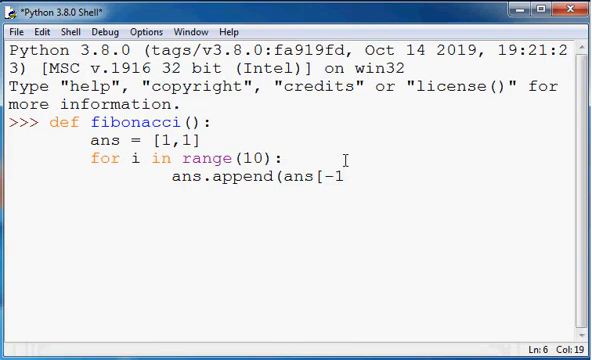
{"action": "type", "text": "]"}
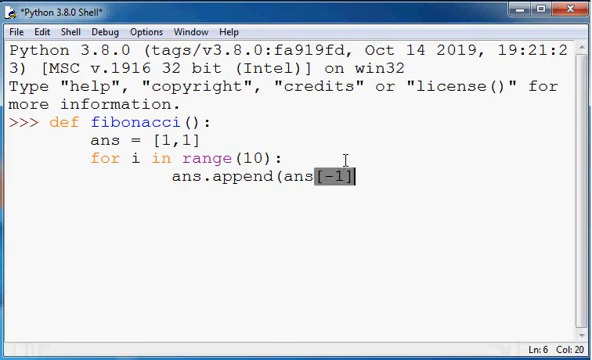
{"action": "type", "text": "+"}
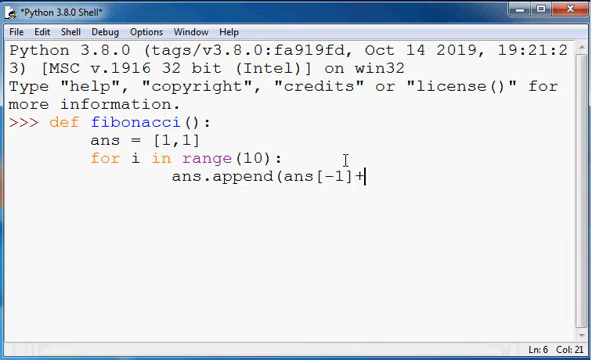
{"action": "type", "text": "ans"}
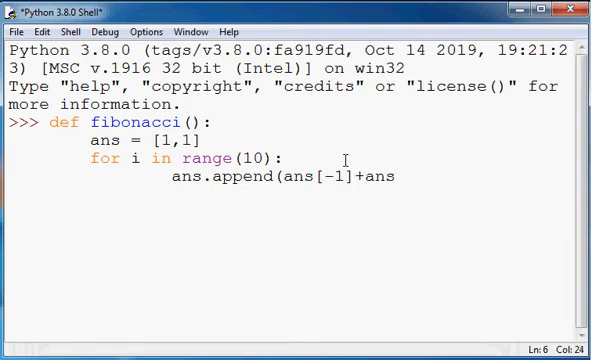
{"action": "type", "text": "["}
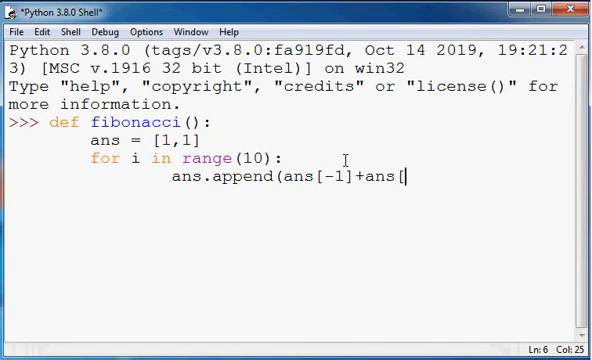
{"action": "type", "text": "-2"}
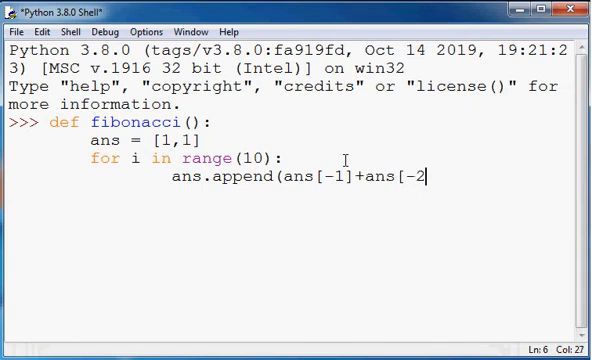
{"action": "type", "text": "]"}
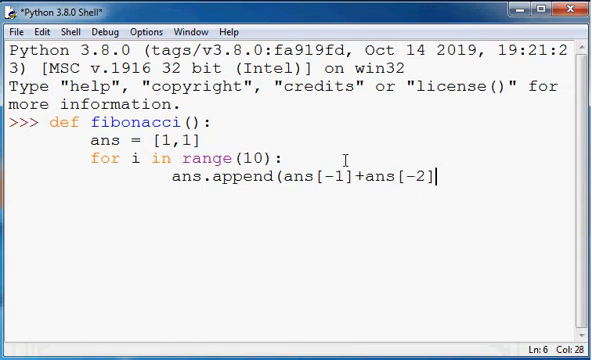
{"action": "type", "text": ")"}
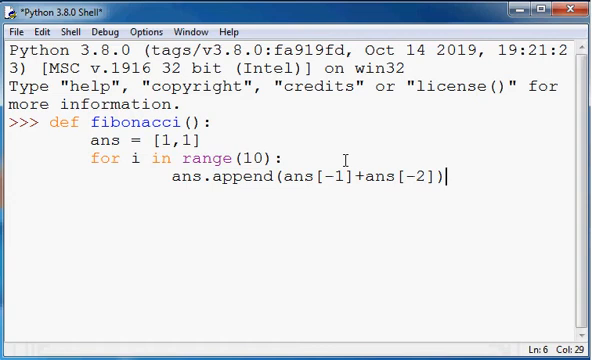
{"action": "key", "text": "enter"}
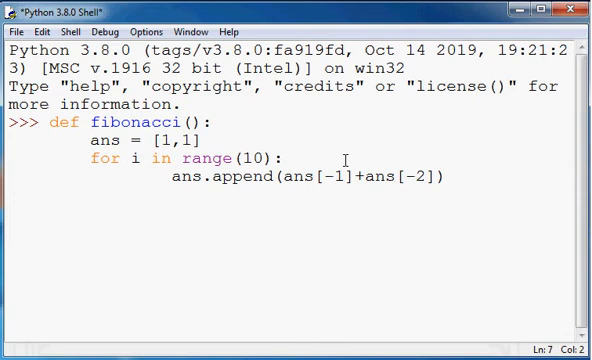
Step: Close the function with print(ans)
{"action": "type", "text": "print"}
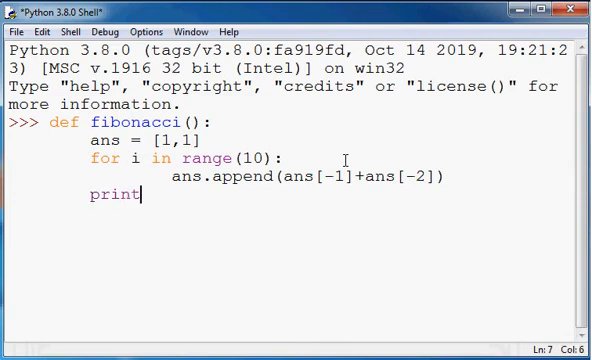
{"action": "type", "text": "(ans)"}
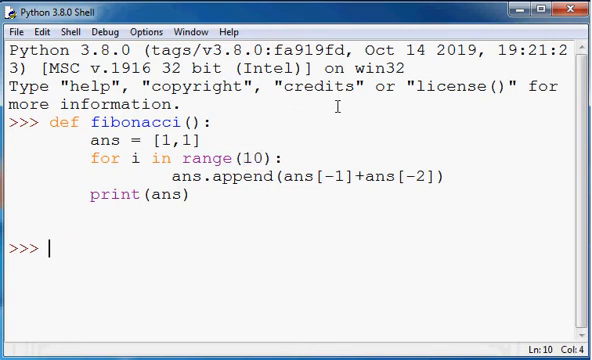
Step: Call fibonacci() to print [1, 1, 2, ... 89, 144]
{"action": "type", "text": "fin"}
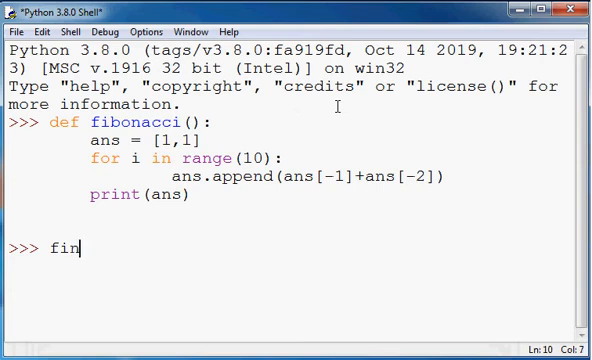
{"action": "type", "text": "bona"}
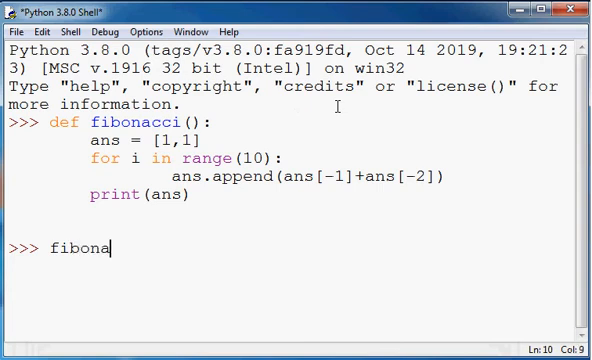
{"action": "type", "text": "cci()"}
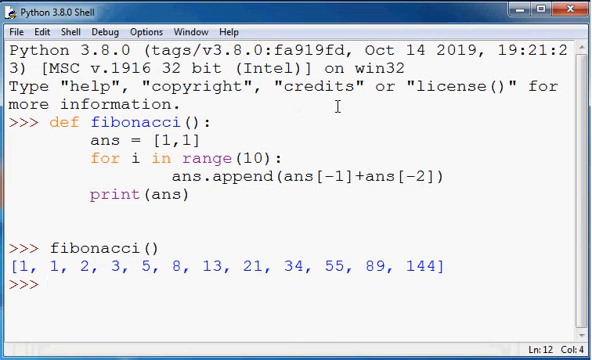
{"action": "mouse_move", "coordinate": [524, 222]}
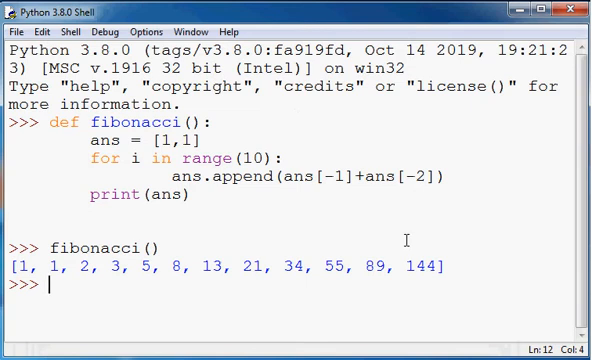
Step: Enter def fibonacciV2(): with first body line a = b = 1
{"action": "type", "text": "def"}
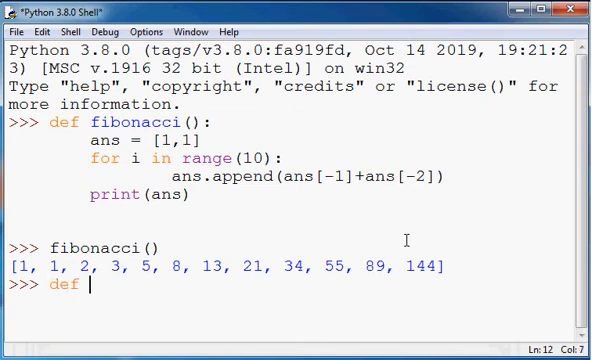
{"action": "type", "text": "fibonac"}
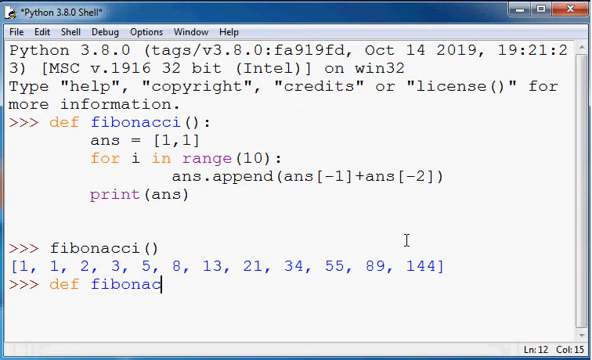
{"action": "type", "text": "ci"}
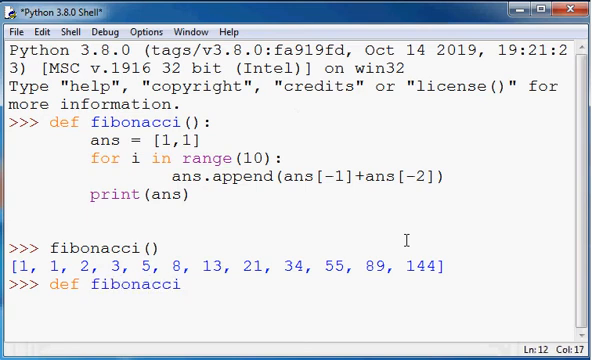
{"action": "type", "text": "V@"}
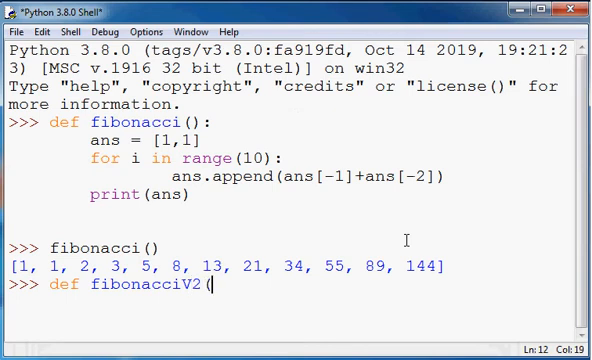
{"action": "type", "text": "):"}
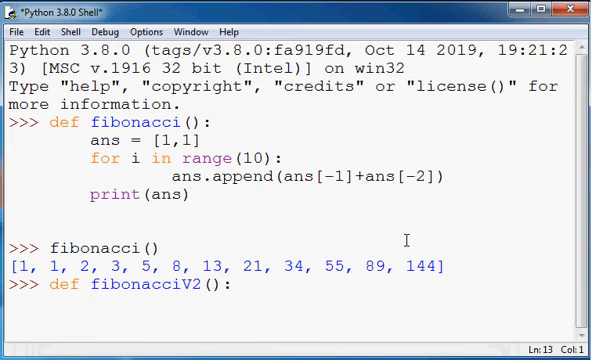
{"action": "type", "text": "a ="}
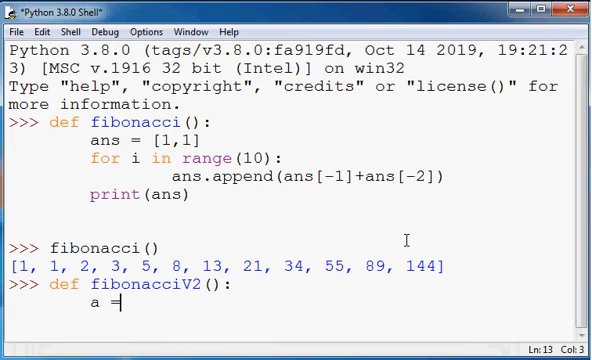
{"action": "type", "text": "b = 1"}
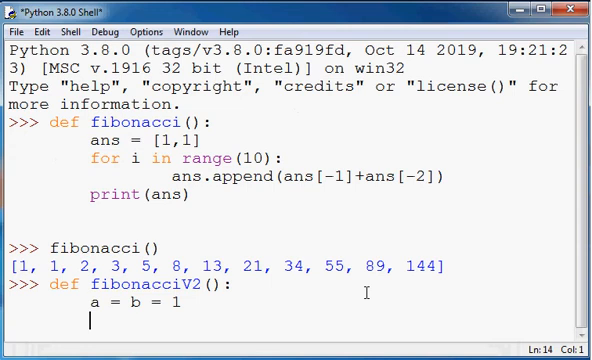
Step: Add print(a) and print(b) for the two seed values
{"action": "type", "text": "print"}
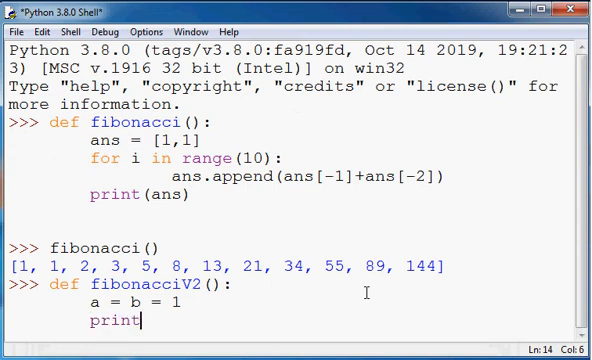
{"action": "type", "text": "(a"}
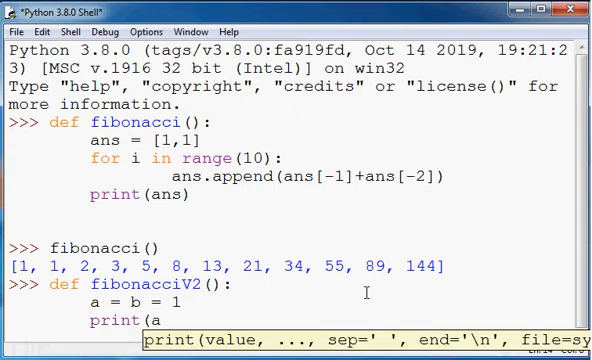
{"action": "type", "text": ")"}
{"action": "type", "text": "print(b"}
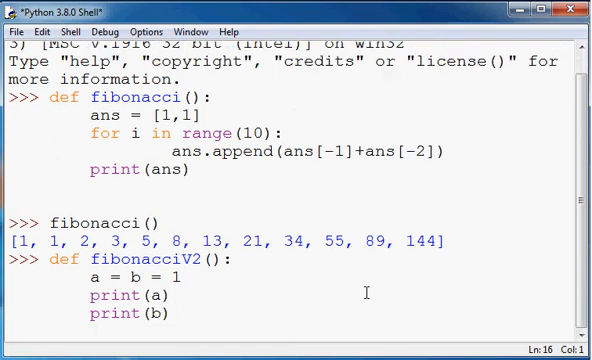
Step: Add for i in range(10): with loop body c = a+b
{"action": "type", "text": "for"}
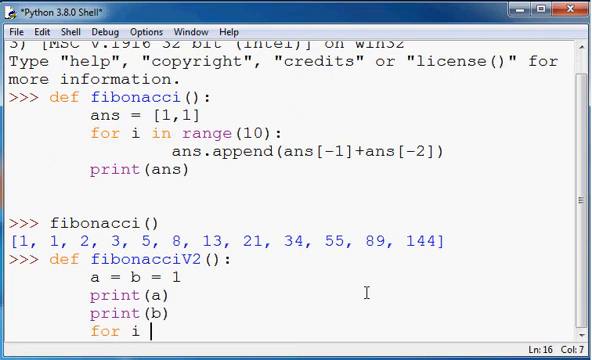
{"action": "type", "text": "in range(10):"}
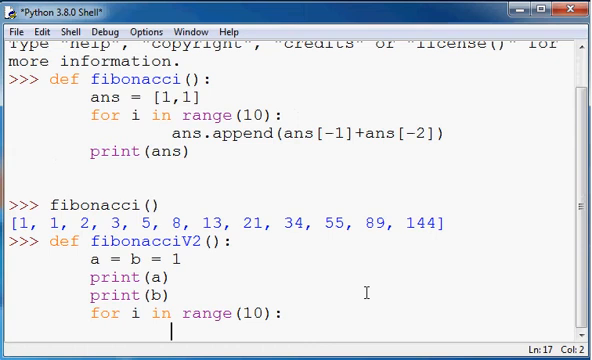
{"action": "type", "text": "c = a"}
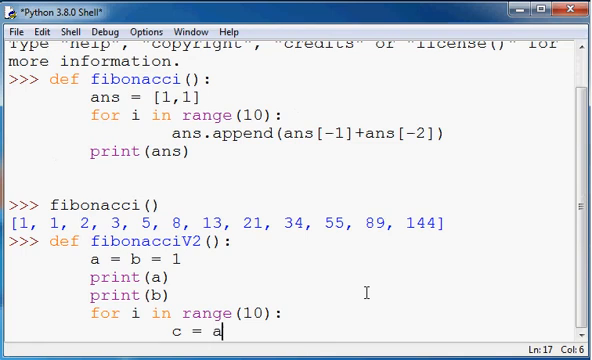
{"action": "type", "text": "+b"}
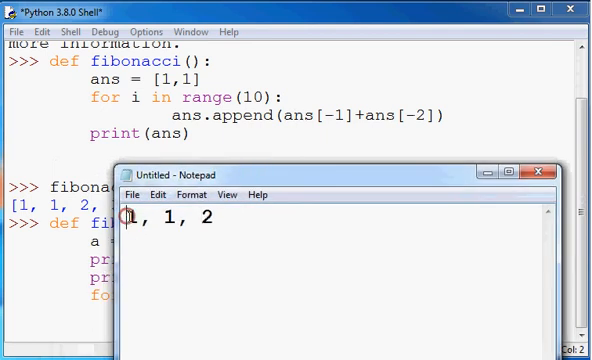
{"action": "double_click", "coordinate": [164, 218]}
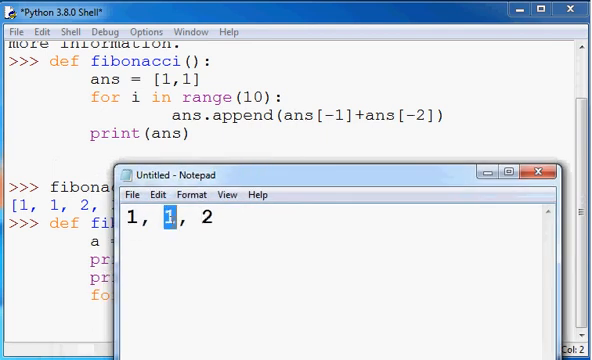
{"action": "double_click", "coordinate": [200, 218]}
{"action": "type", "text": ","}
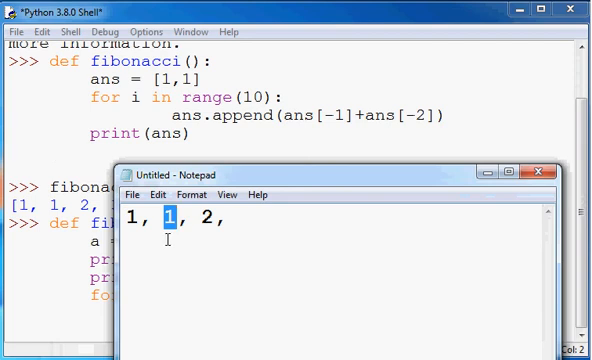
{"action": "left_click", "coordinate": [164, 212]}
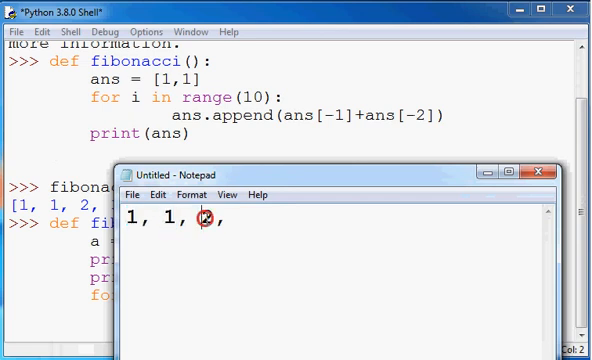
{"action": "double_click", "coordinate": [204, 216]}
{"action": "type", "text": "c = a+b"}
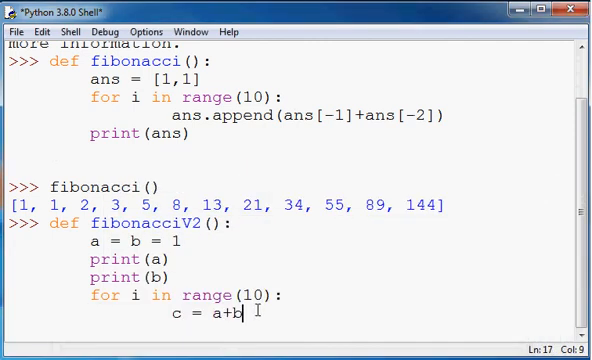
Step: Add print(c) inside the loop body
{"action": "key", "text": "enter"}
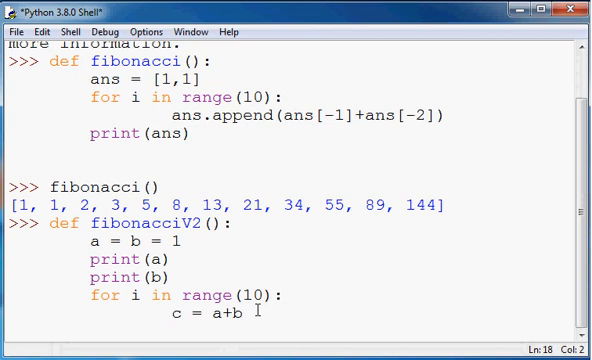
{"action": "key", "text": "Return"}
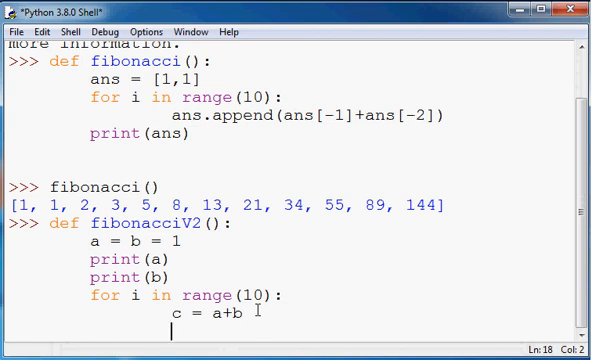
{"action": "type", "text": "print(c"}
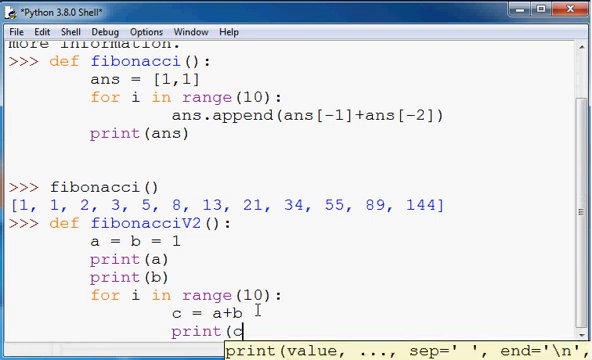
{"action": "type", "text": ")"}
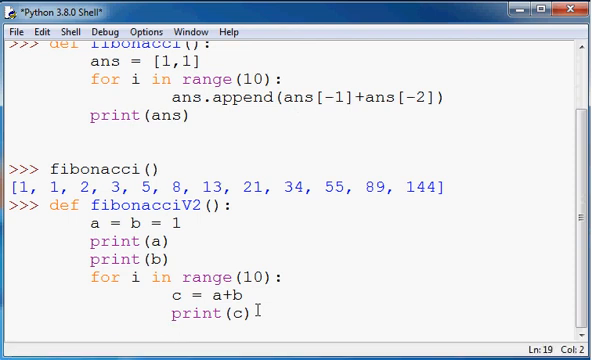
Step: Shift the values with a = b and b = c to finish fibonacciV2
{"action": "key", "text": "enter"}
{"action": "type", "text": "a ="}
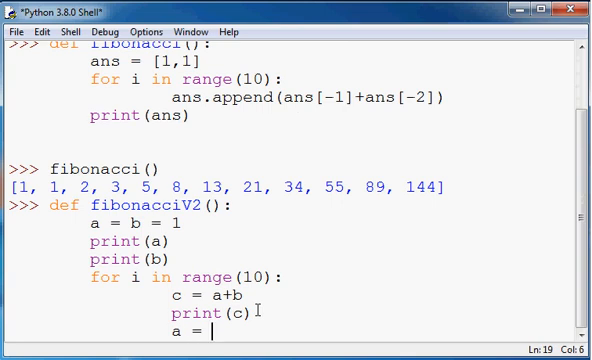
{"action": "type", "text": "b"}
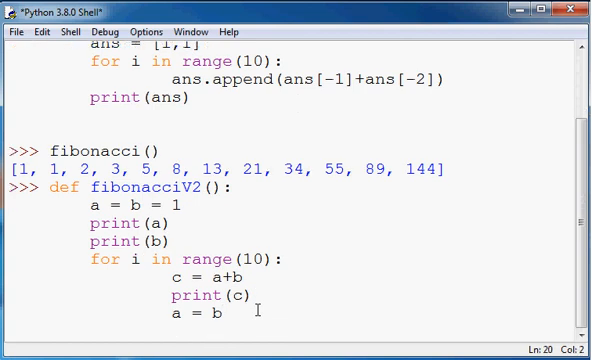
{"action": "type", "text": "b"}
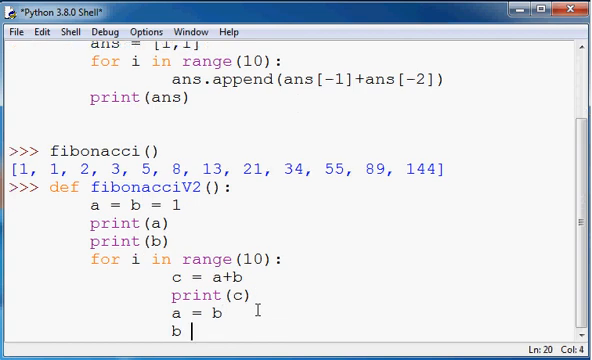
{"action": "type", "text": "="}
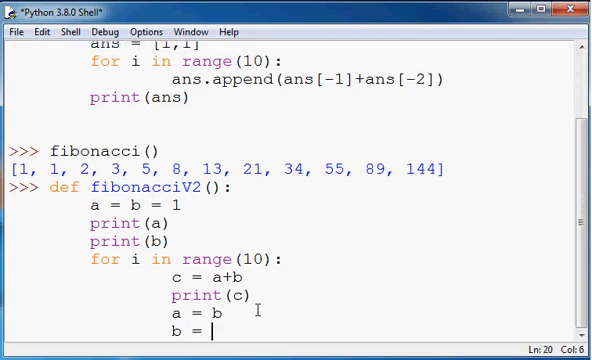
{"action": "type", "text": "c"}
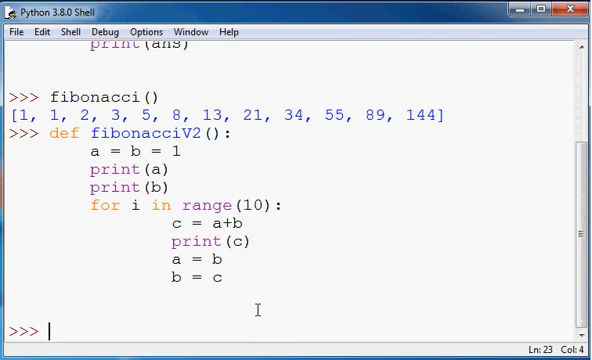
{"action": "mouse_move", "coordinate": [92, 180]}
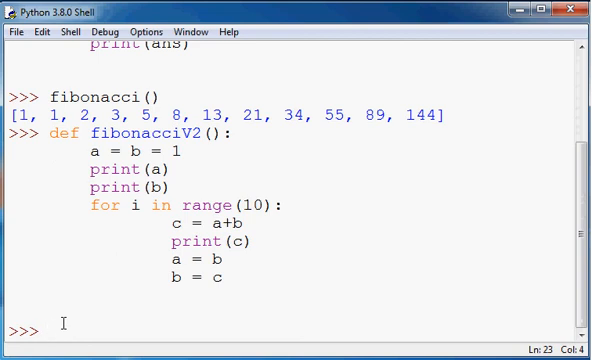
Step: Type fibonacciV2 at the prompt to begin calling the new function
{"action": "type", "text": "fibona"}
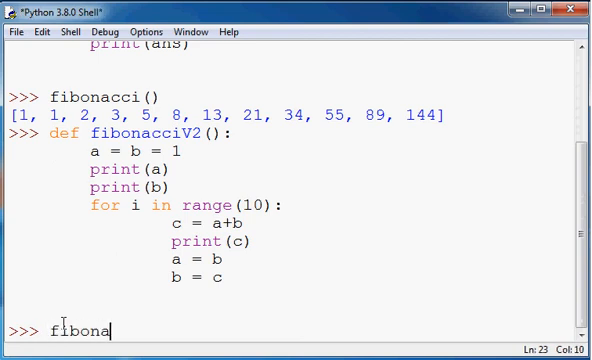
{"action": "type", "text": "cci"}
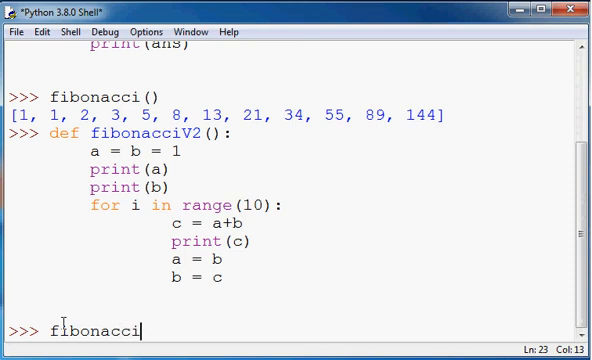
{"action": "type", "text": "V2"}
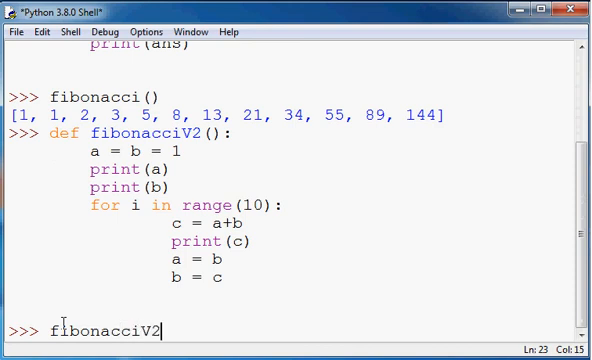